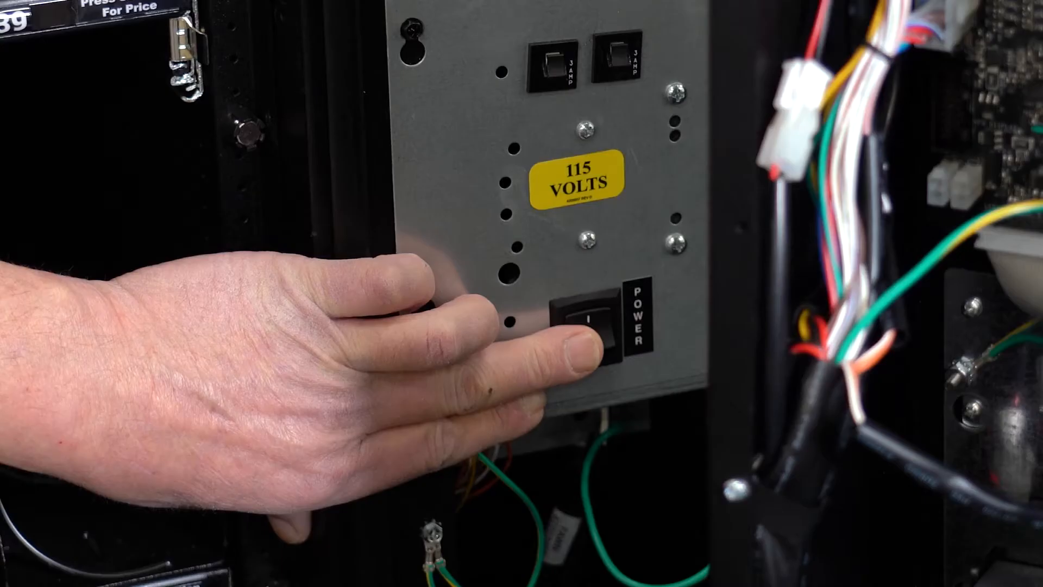
{"action": "left_click", "coordinate": [586, 322]}
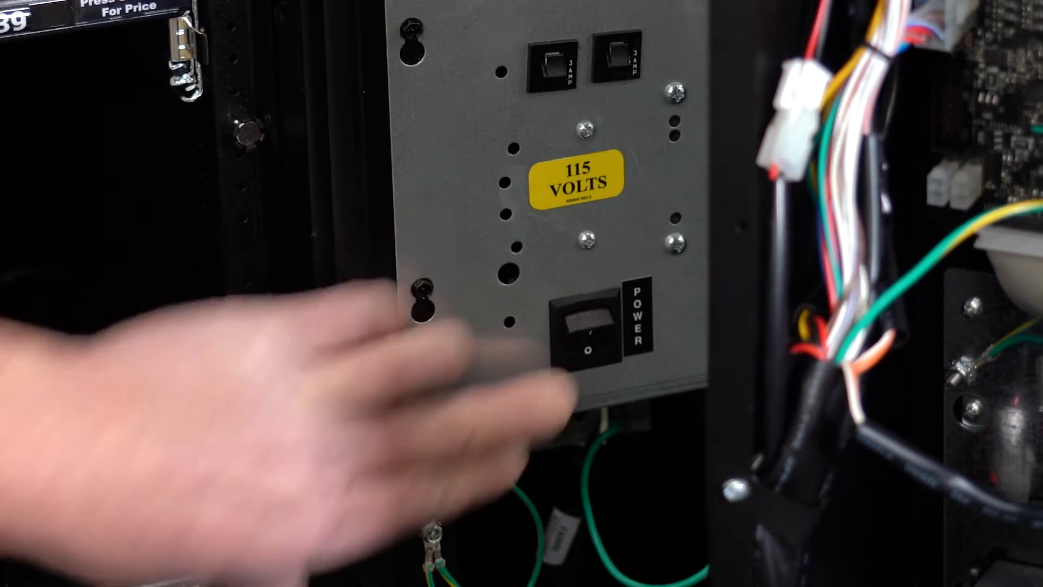